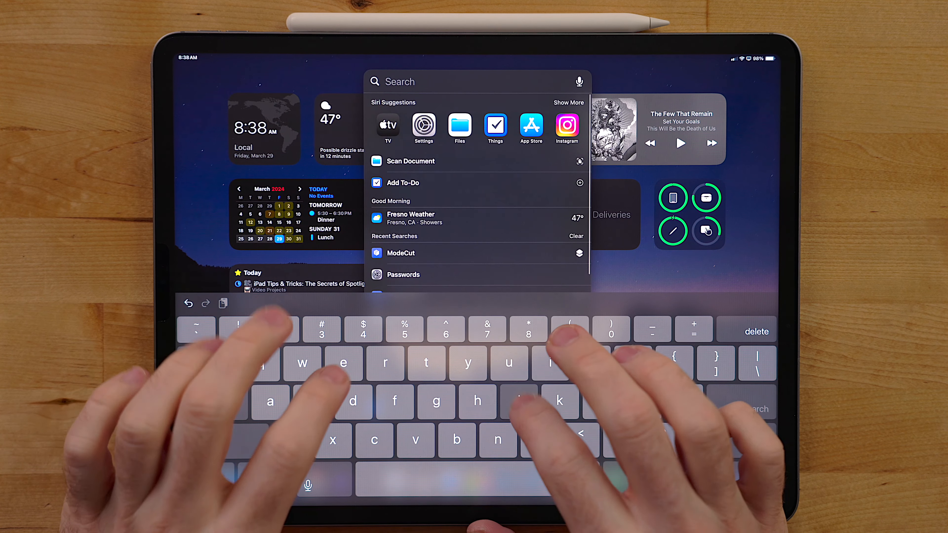
# Search Spotlight for 'obsidian' and dismiss it back to the home screen and dock.
pyautogui.write('jet brai')
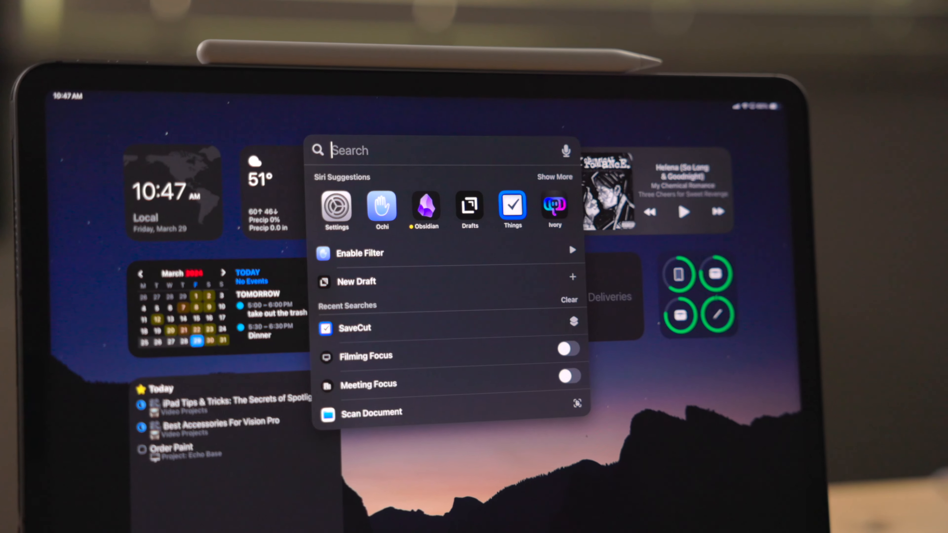
pyautogui.write('d')
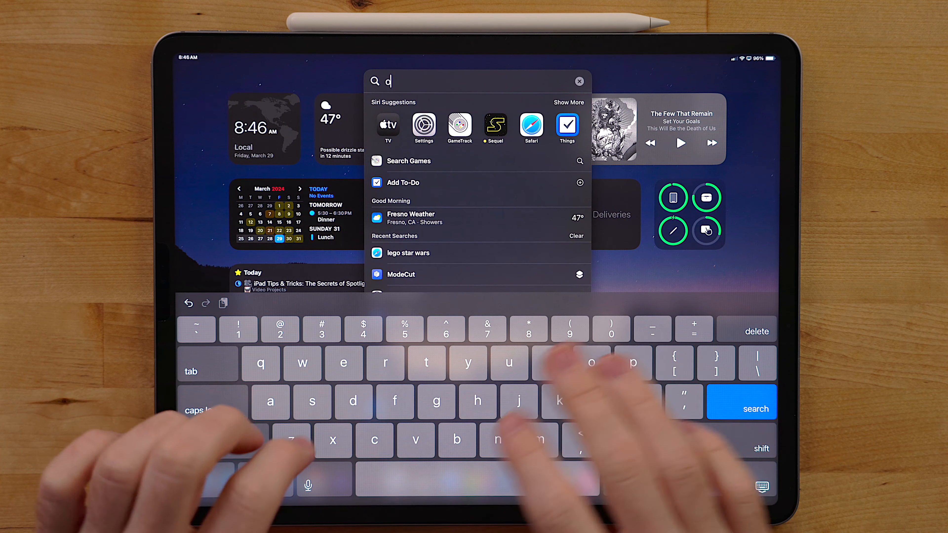
pyautogui.write('bsidian')
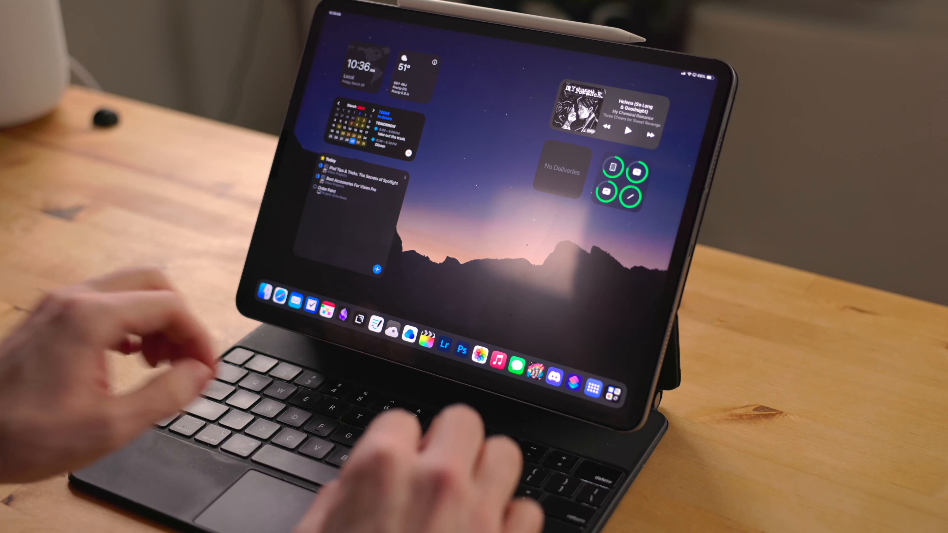
# Search 'thi' in Spotlight over an open app so Things appears as top hit.
pyautogui.write('obsidian')
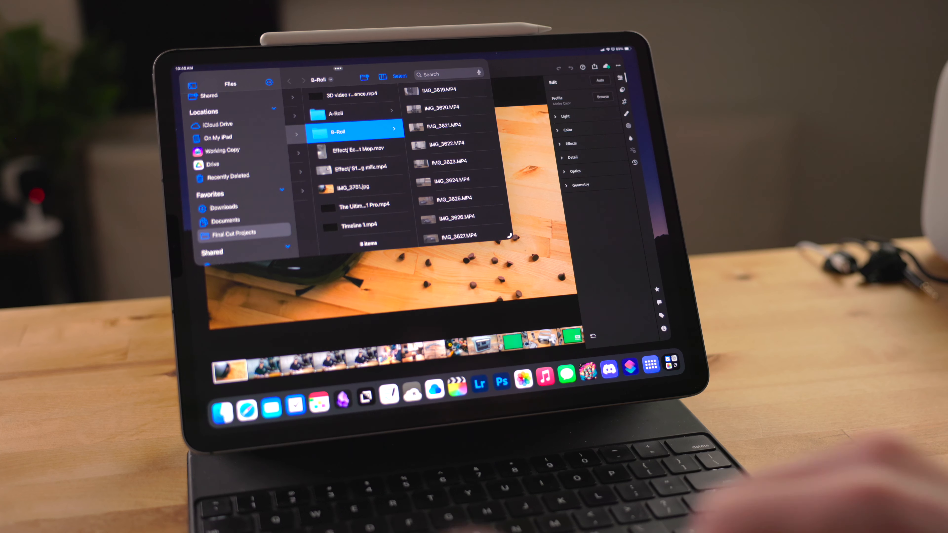
pyautogui.write('thi')
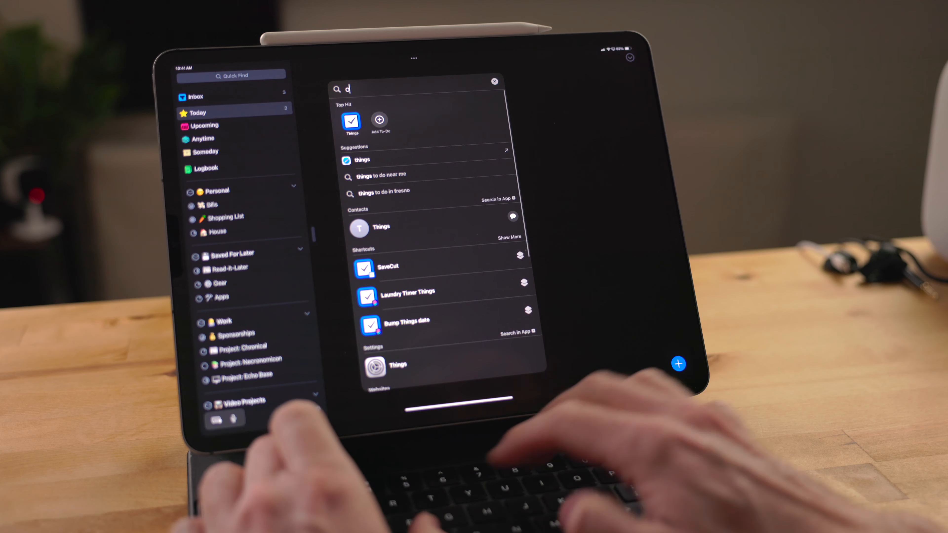
# Search 'obsidian' over Things to show the app, Settings and Siri Knowledge results.
pyautogui.write('obsidian')
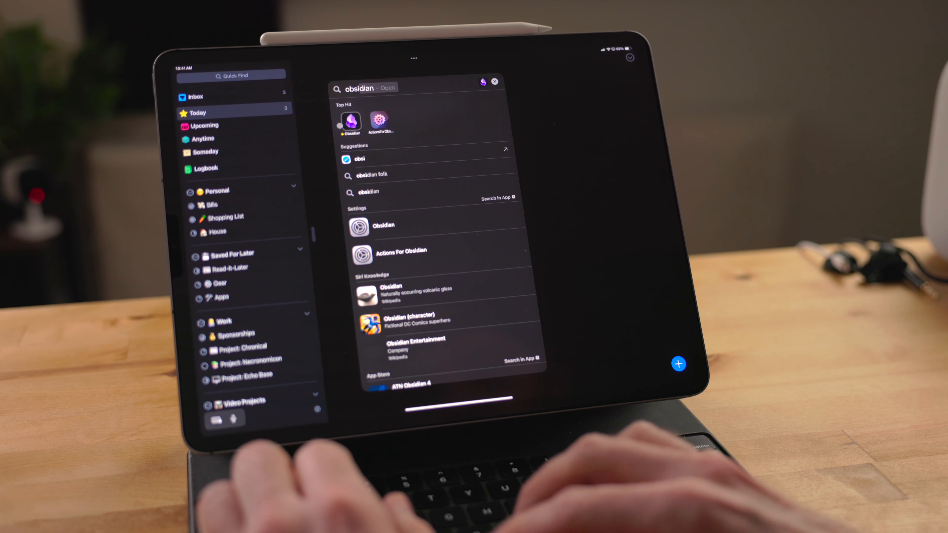
pyautogui.click(350, 121)
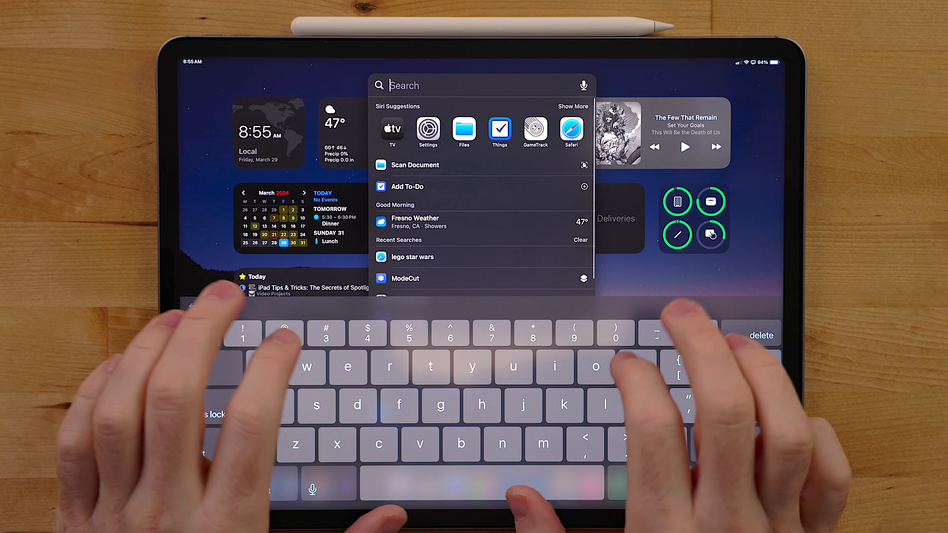
# Find IMG_2924, run the 'f1 race result' web search, then start the Godzilla x Kong query.
pyautogui.write('2924')
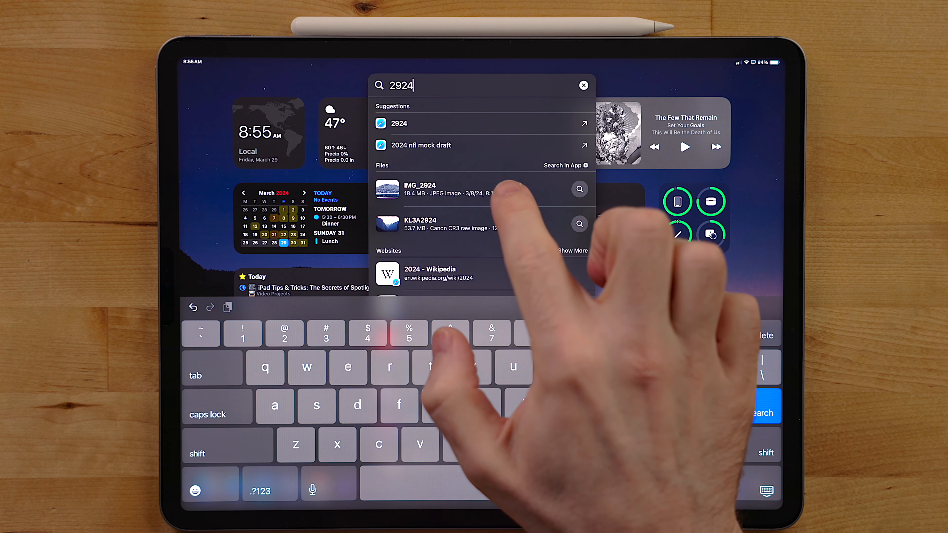
pyautogui.click(419, 189)
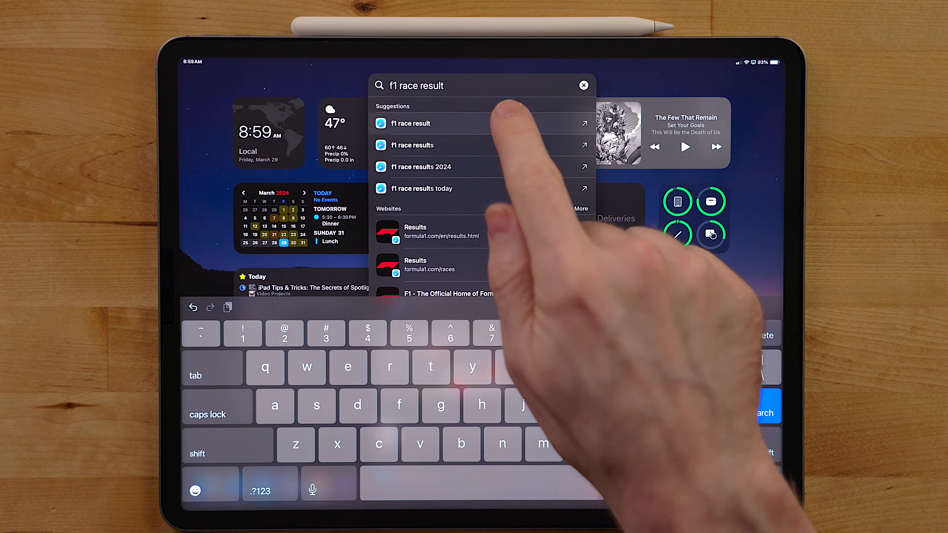
pyautogui.click(411, 124)
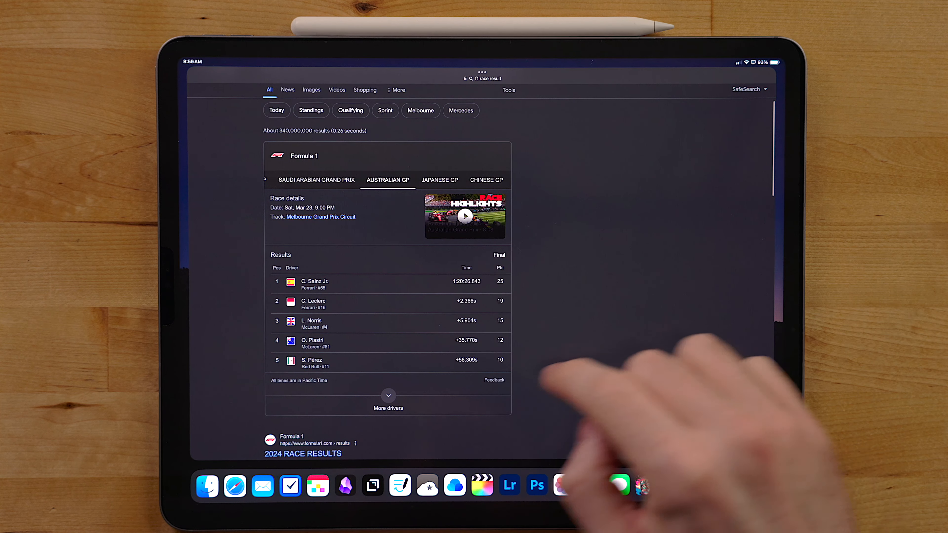
pyautogui.click(387, 404)
pyautogui.write('godzilla x konh')
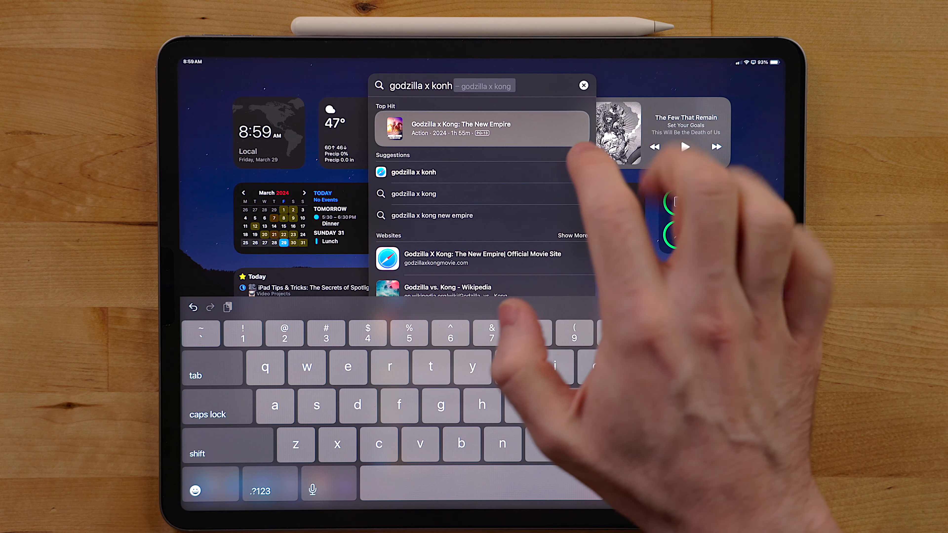
# View the Godzilla x Kong movie card, then search 'matthew ca' for messages, mail and websites.
pyautogui.click(460, 129)
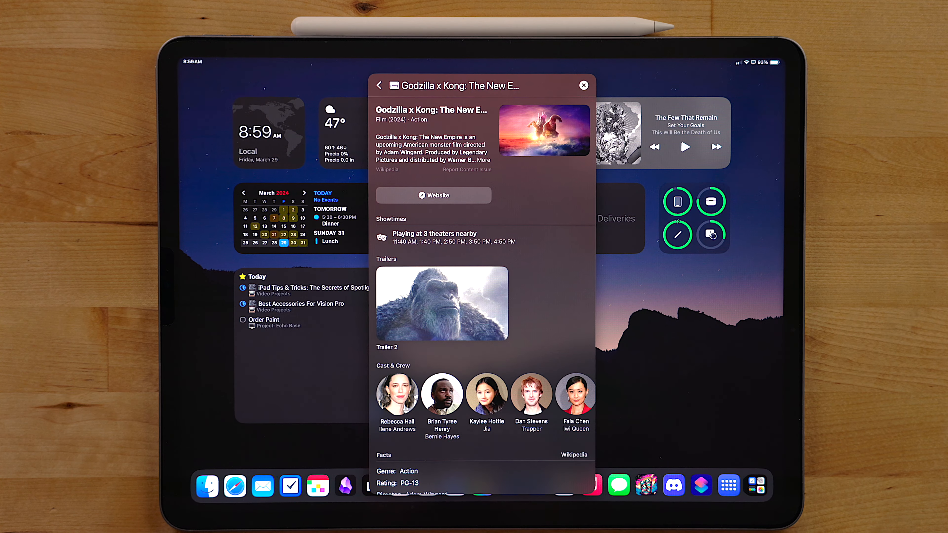
pyautogui.scroll(-3)
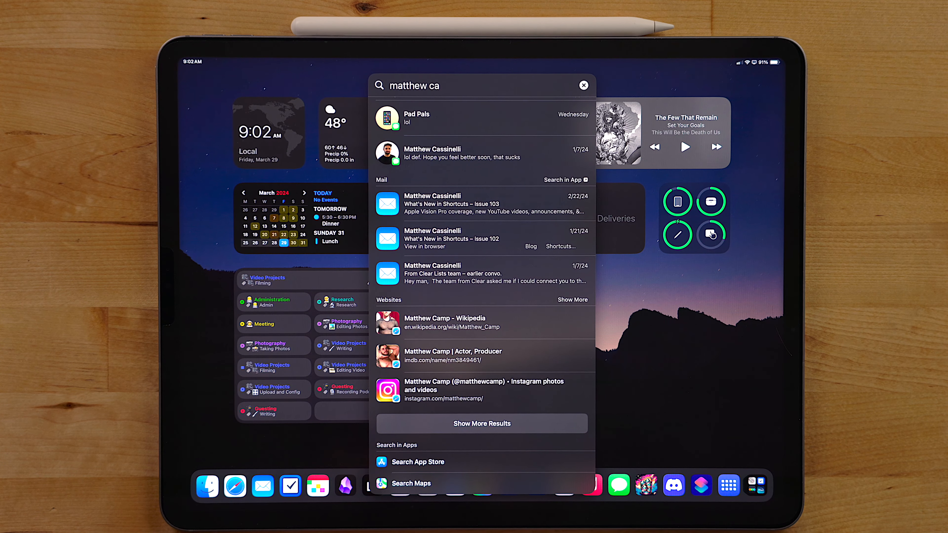
# Search 'club macst' so the Club MacStories site appears as top hit.
pyautogui.write('club m')
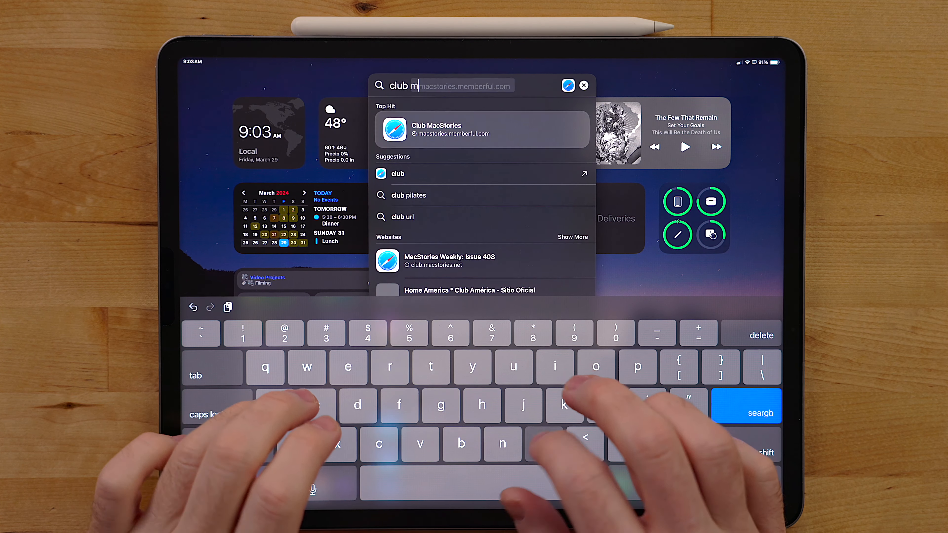
pyautogui.write('acst')
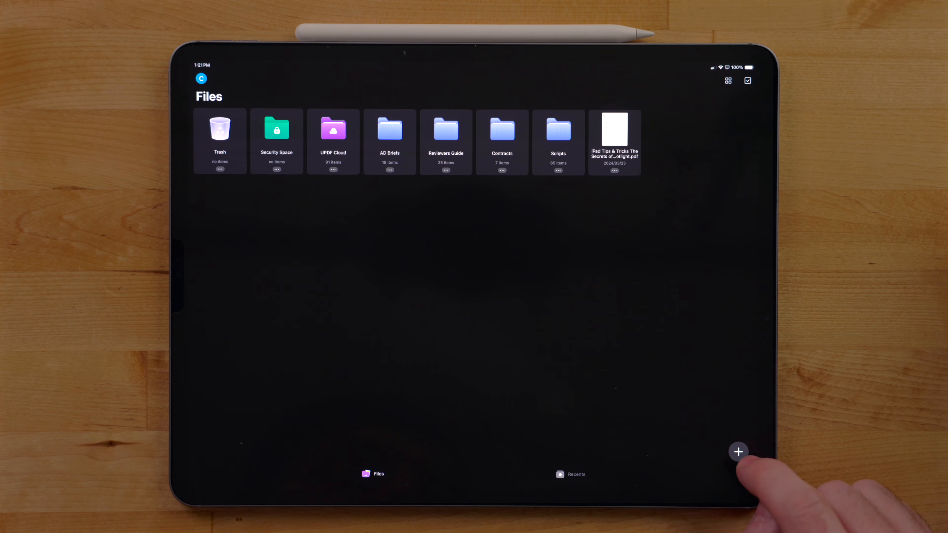
# Show UPDF's create menu with import, scan, new folder, new PDF and AI options.
pyautogui.click(739, 451)
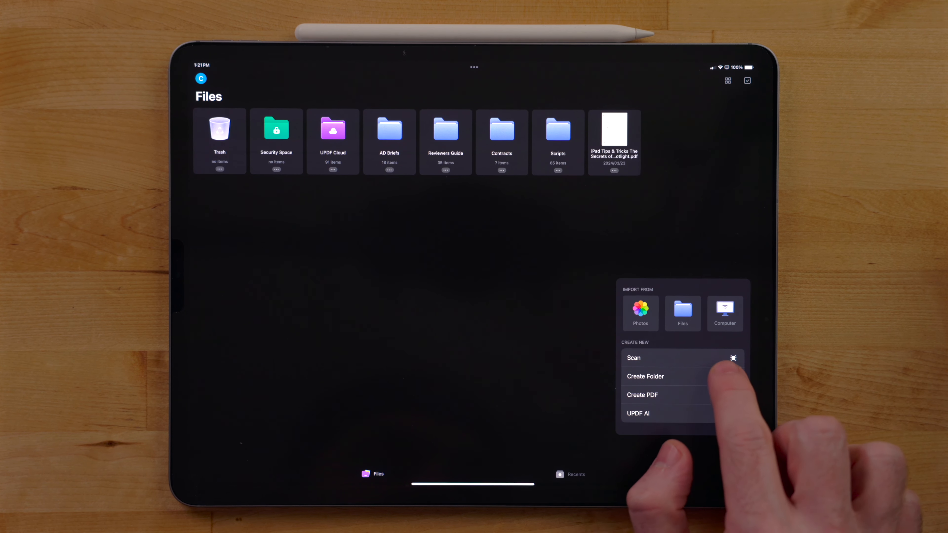
pyautogui.click(641, 395)
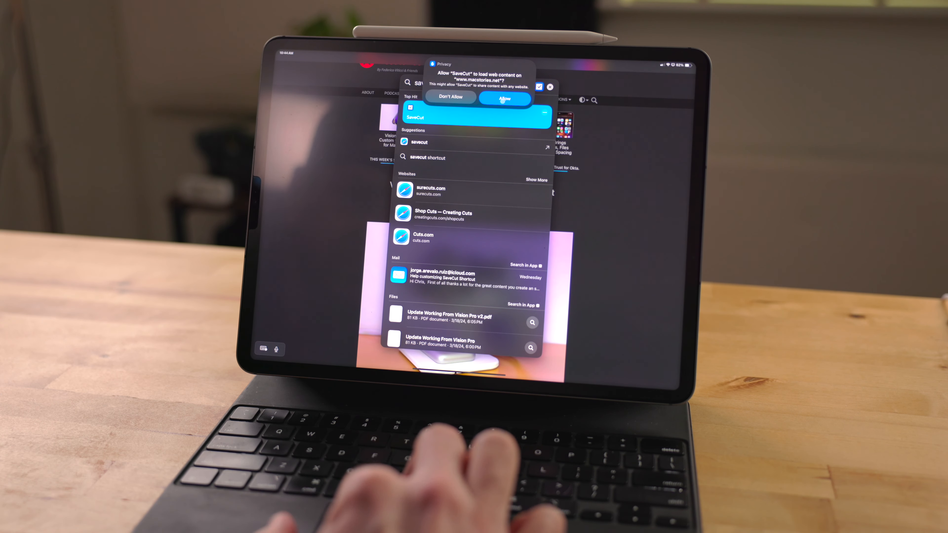
# Allow the SaveCut shortcut to load web content from macstories.net.
pyautogui.click(504, 98)
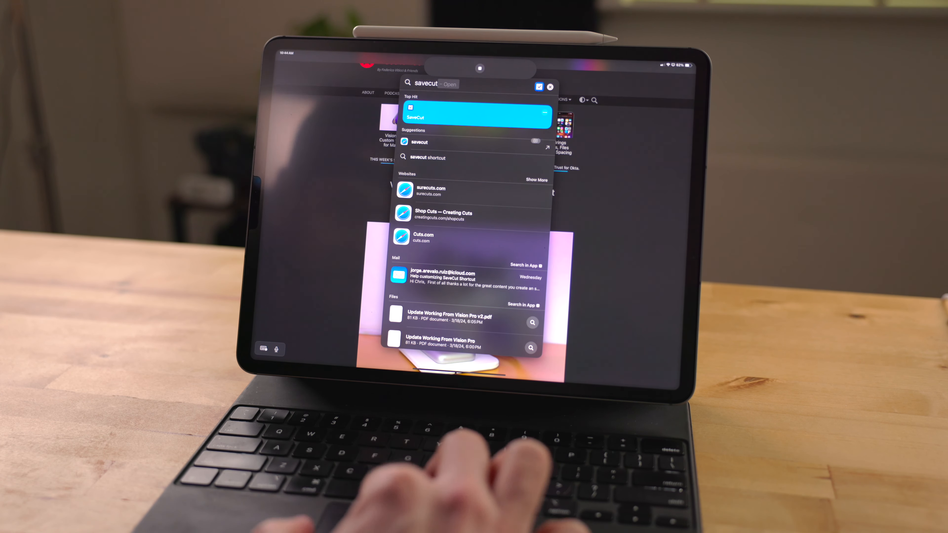